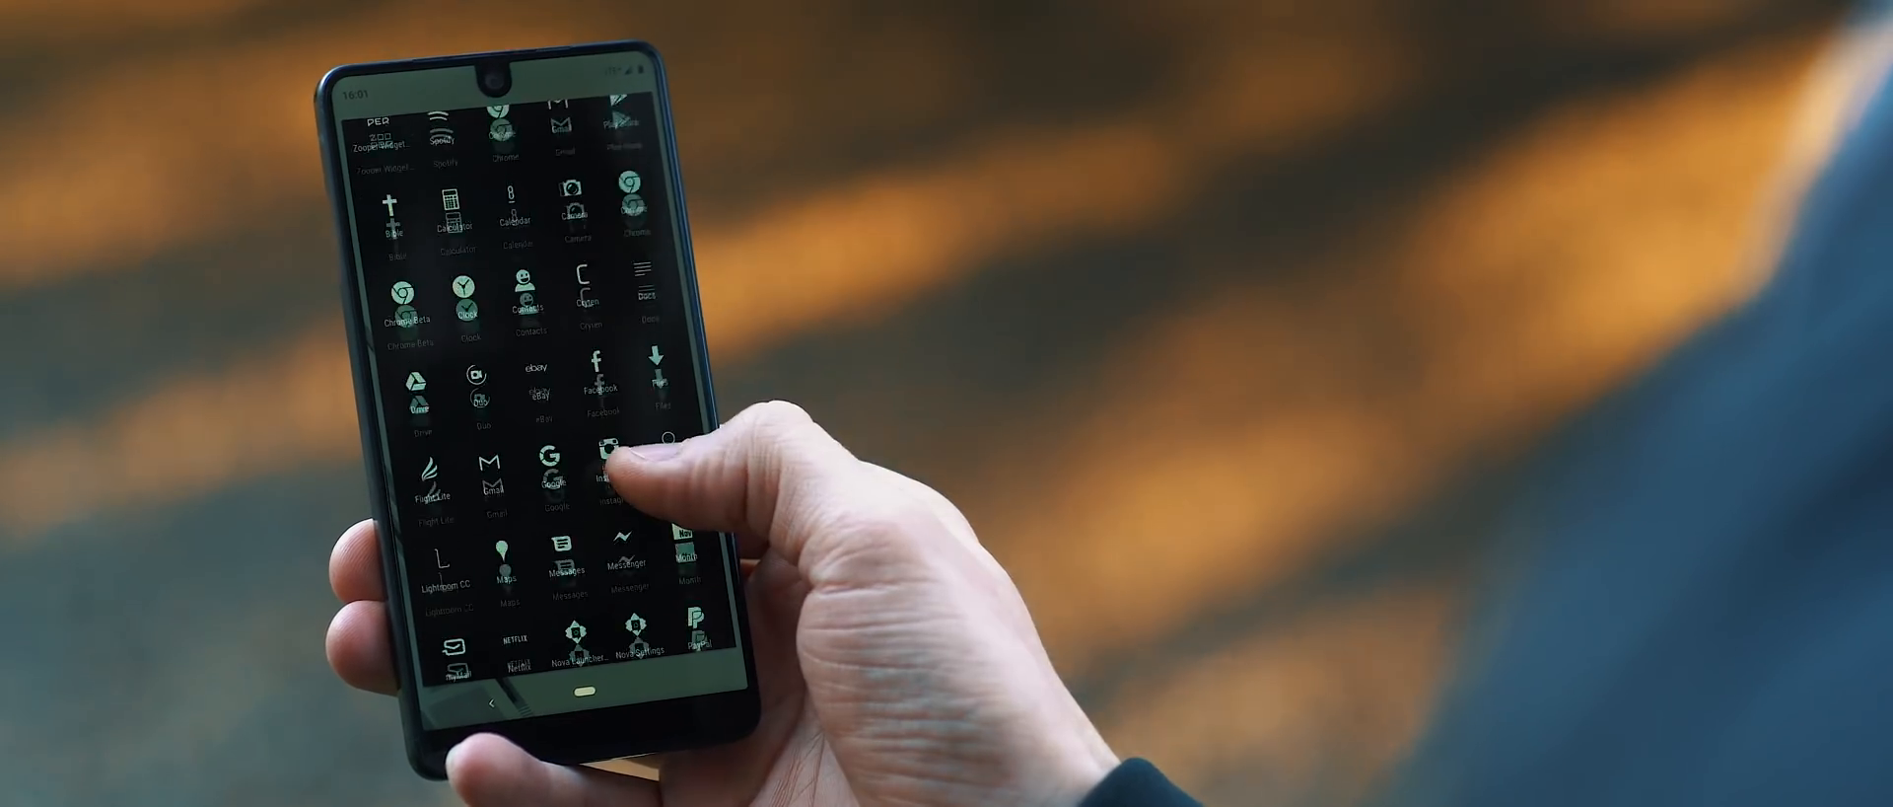
Scroll the app drawer and launch NoxCleaner, showing 21% storage used.
scroll(down, 3)
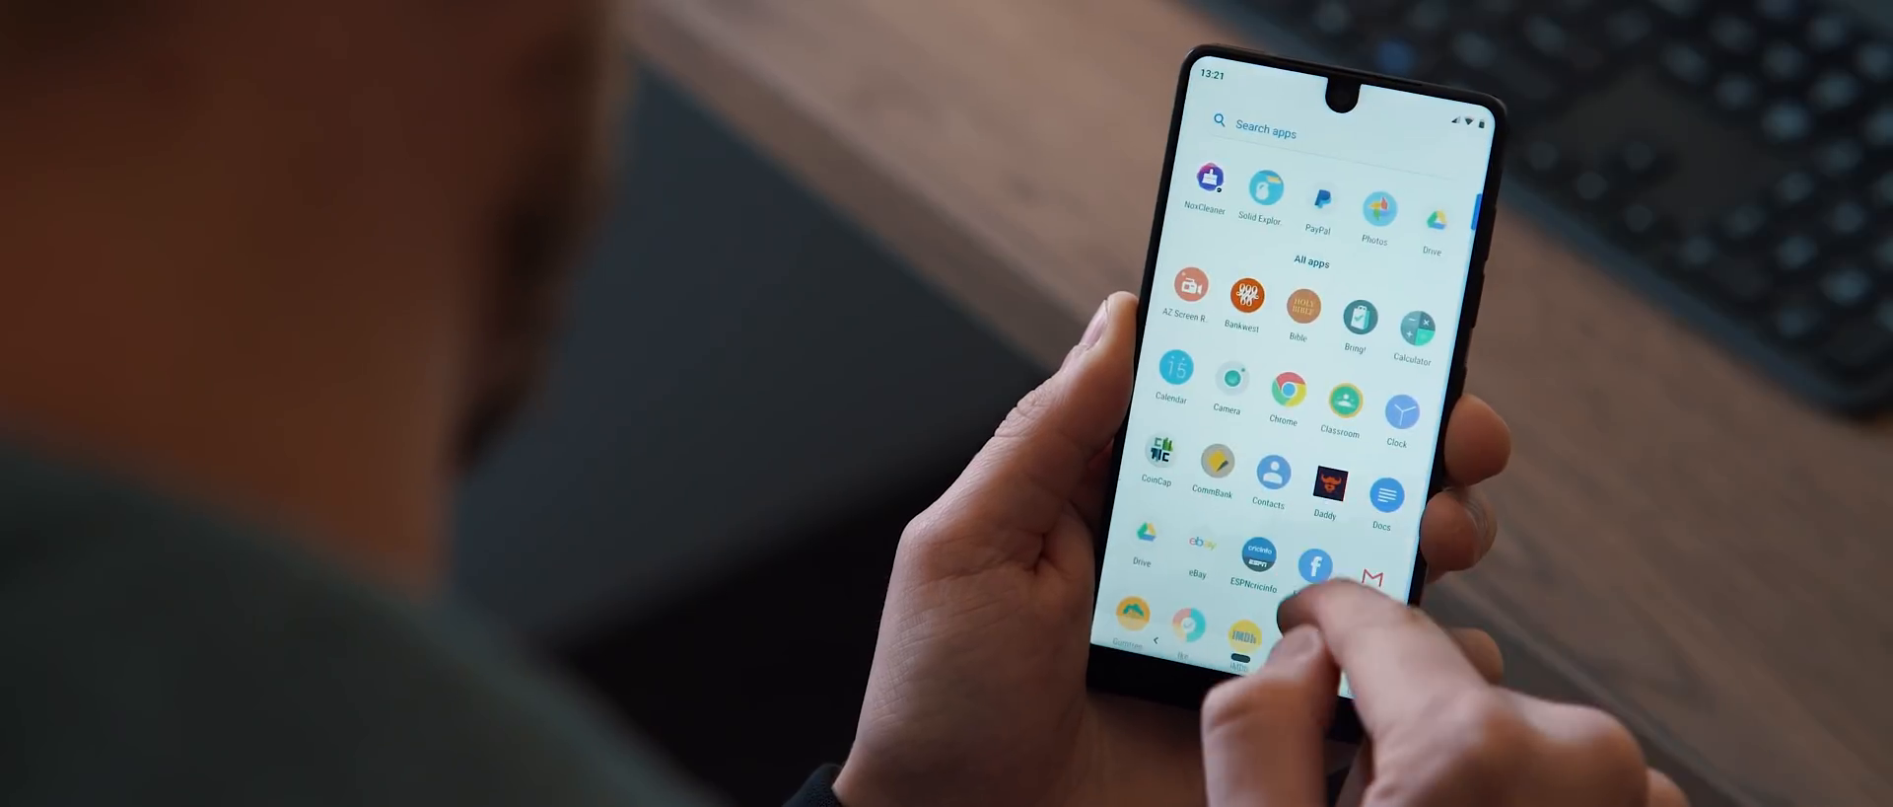
click(1213, 196)
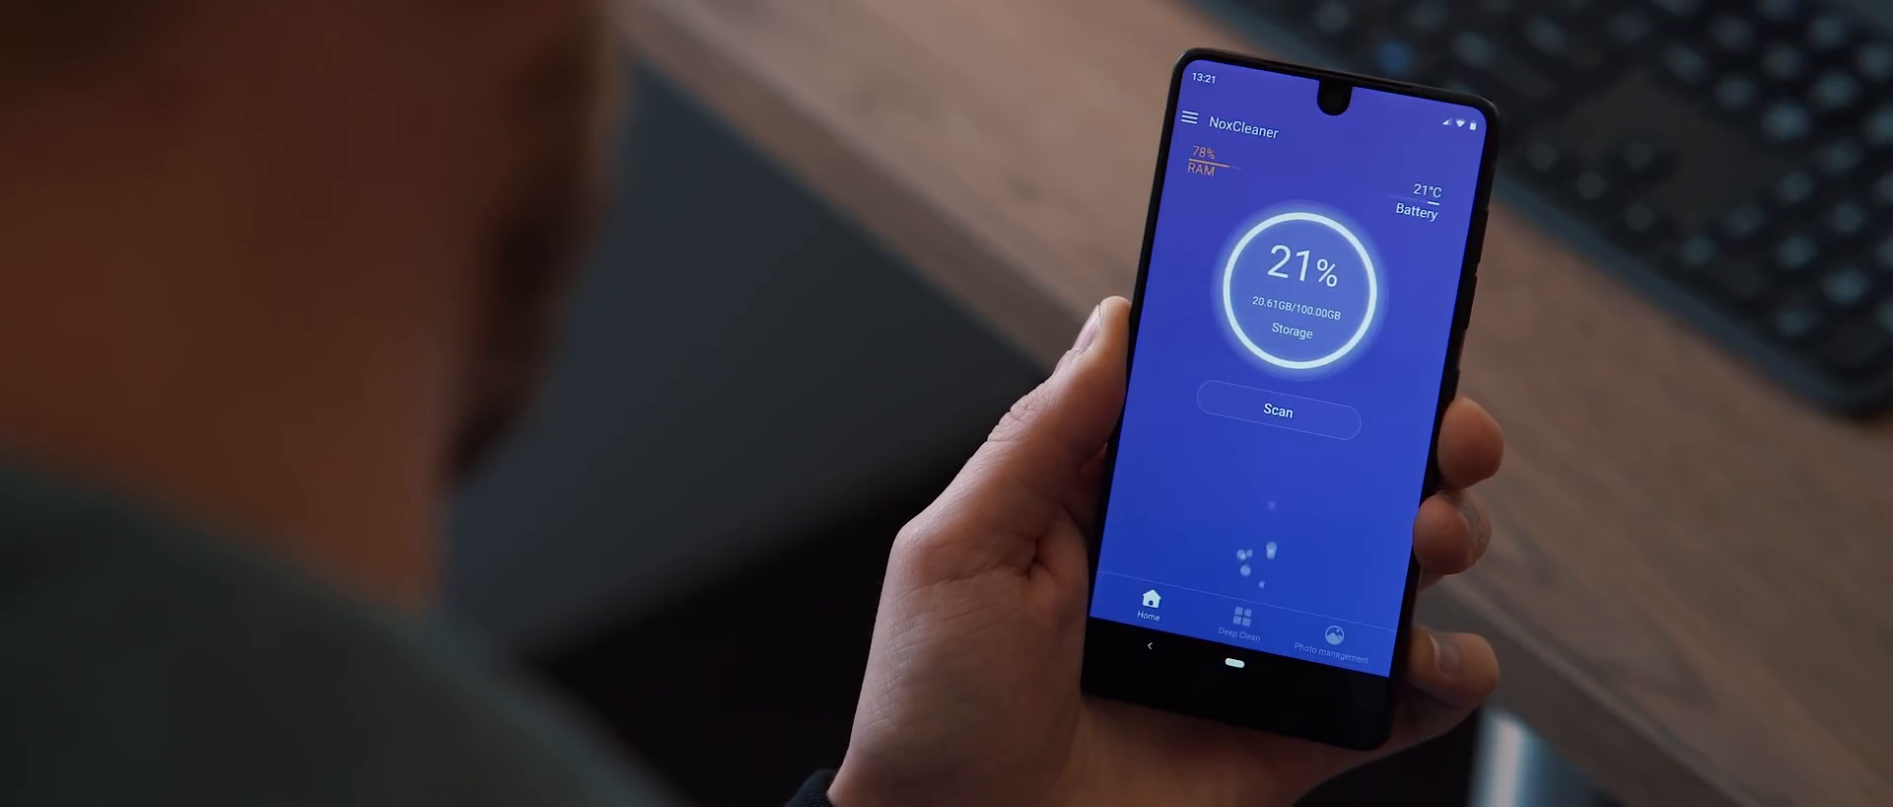
Scan phone storage and start cleaning the 430.0 MB of recommended junk.
click(1278, 410)
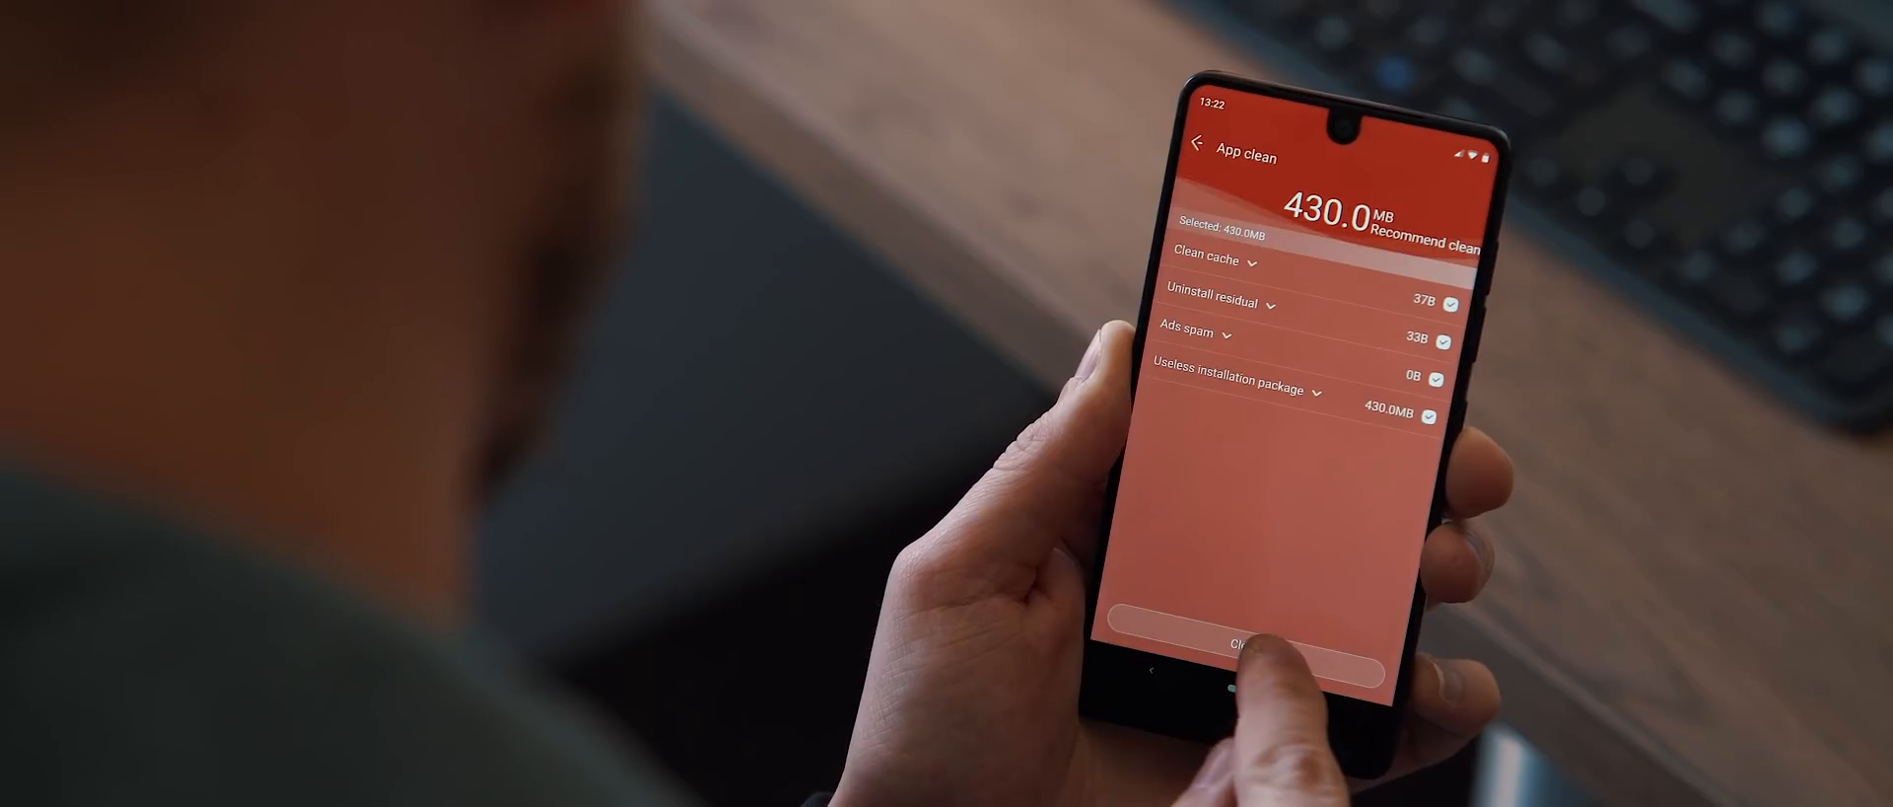
click(1256, 643)
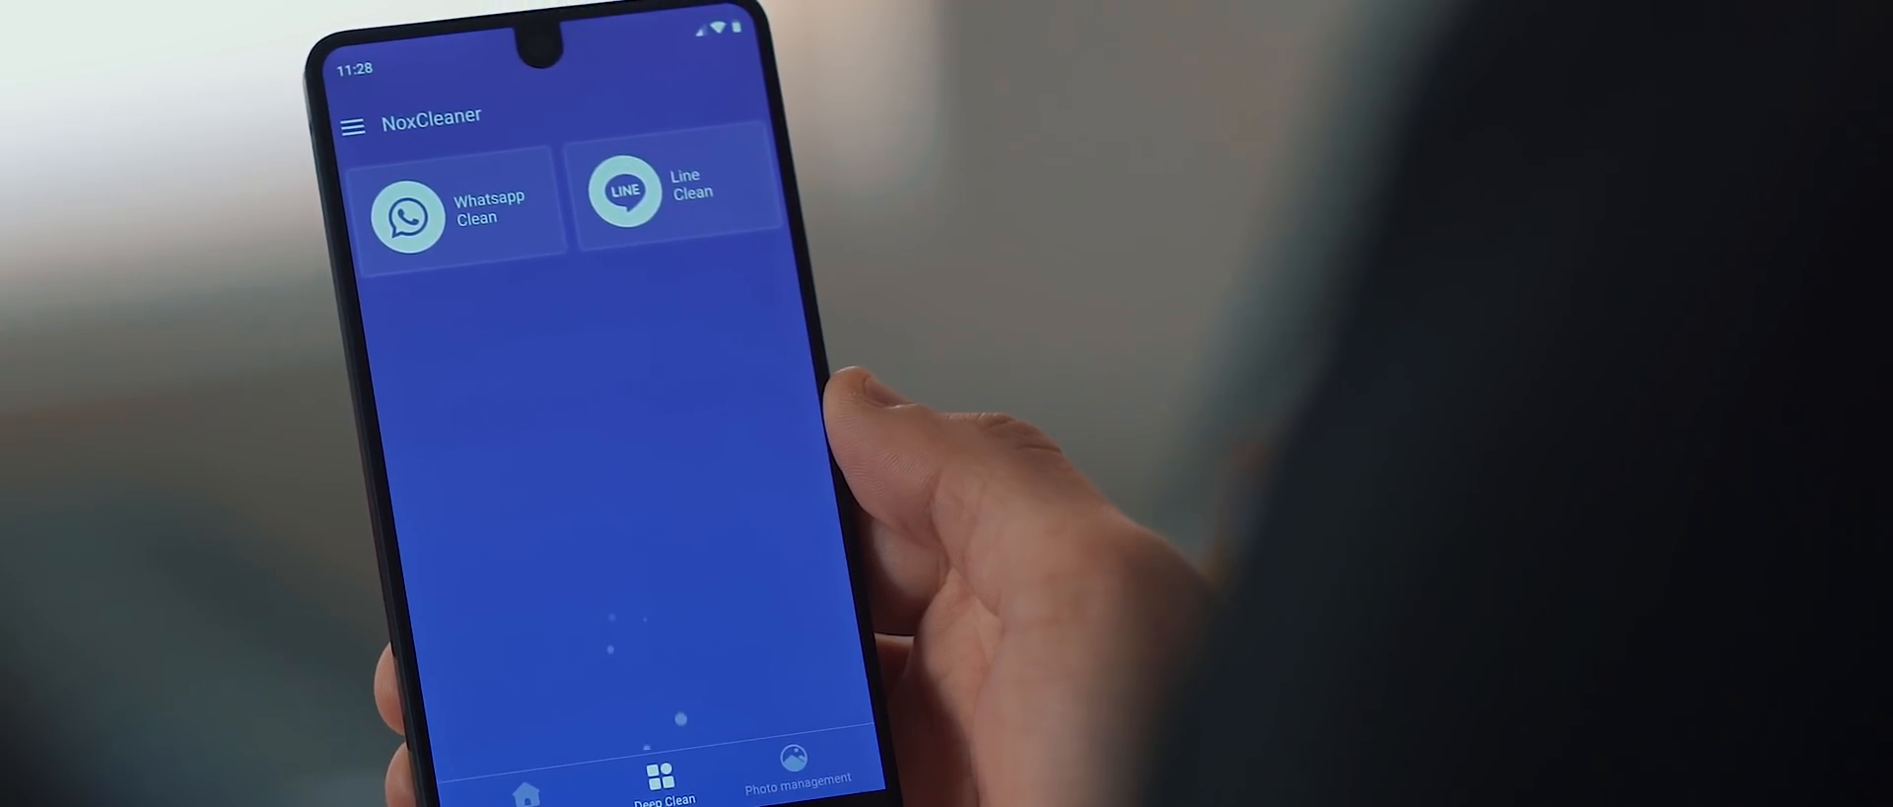
Switch to the Deep Clean section offering WhatsApp and Line cleanup.
click(459, 207)
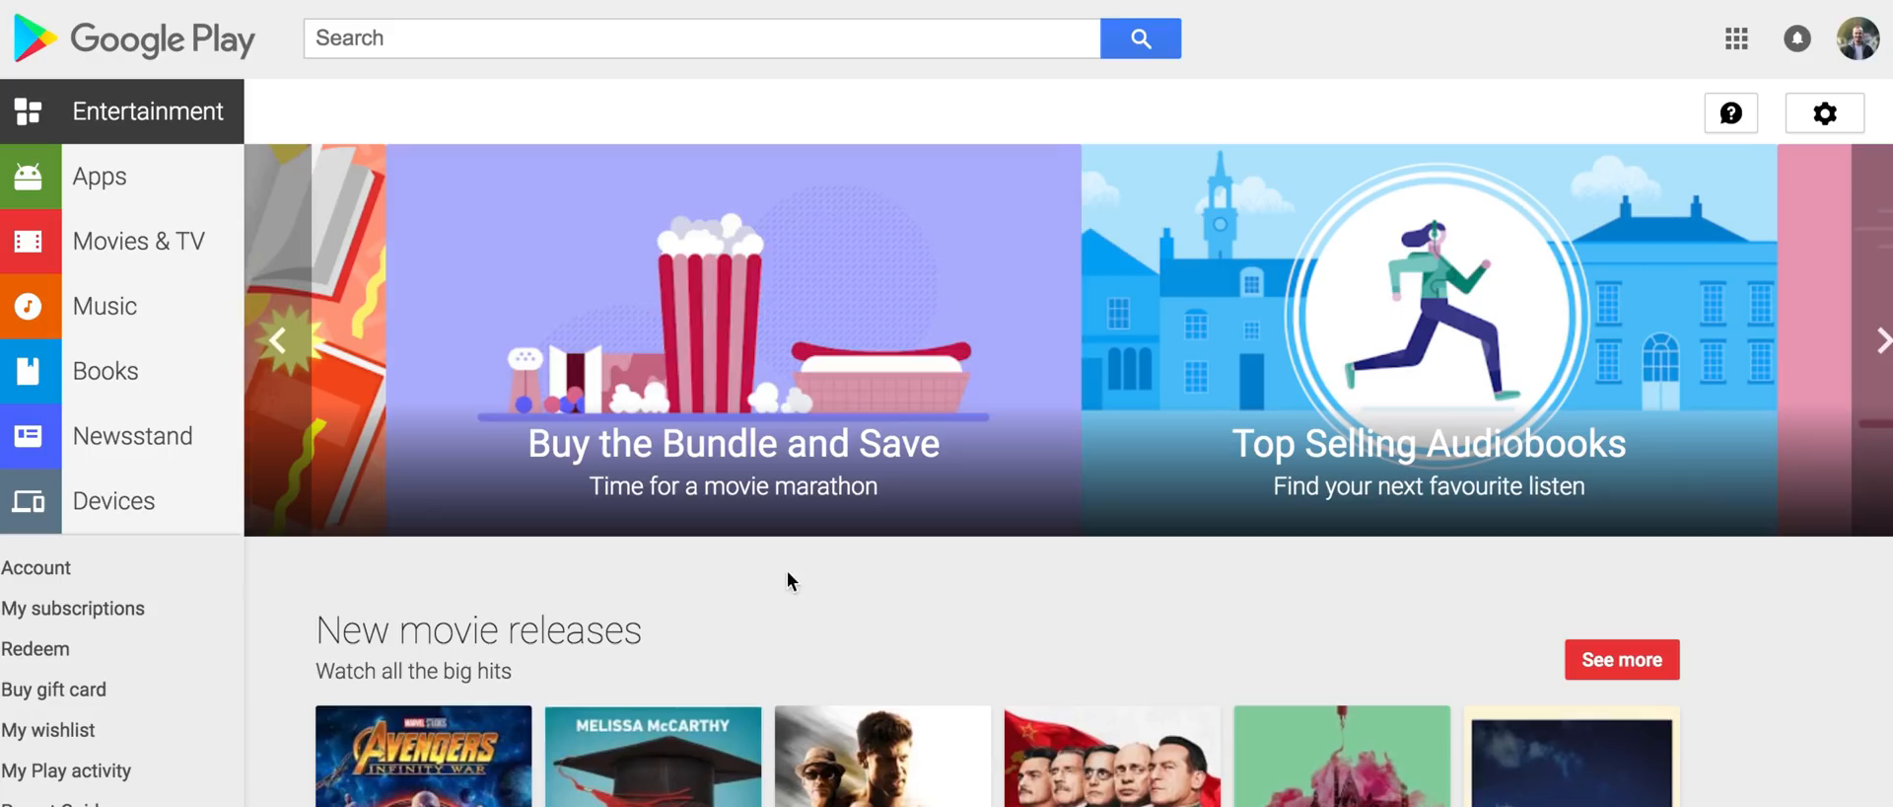
Search Google Play for 'noxcleaner' and open the NoxCleaner listing by Nox Ltd.
text(noxcleaner)
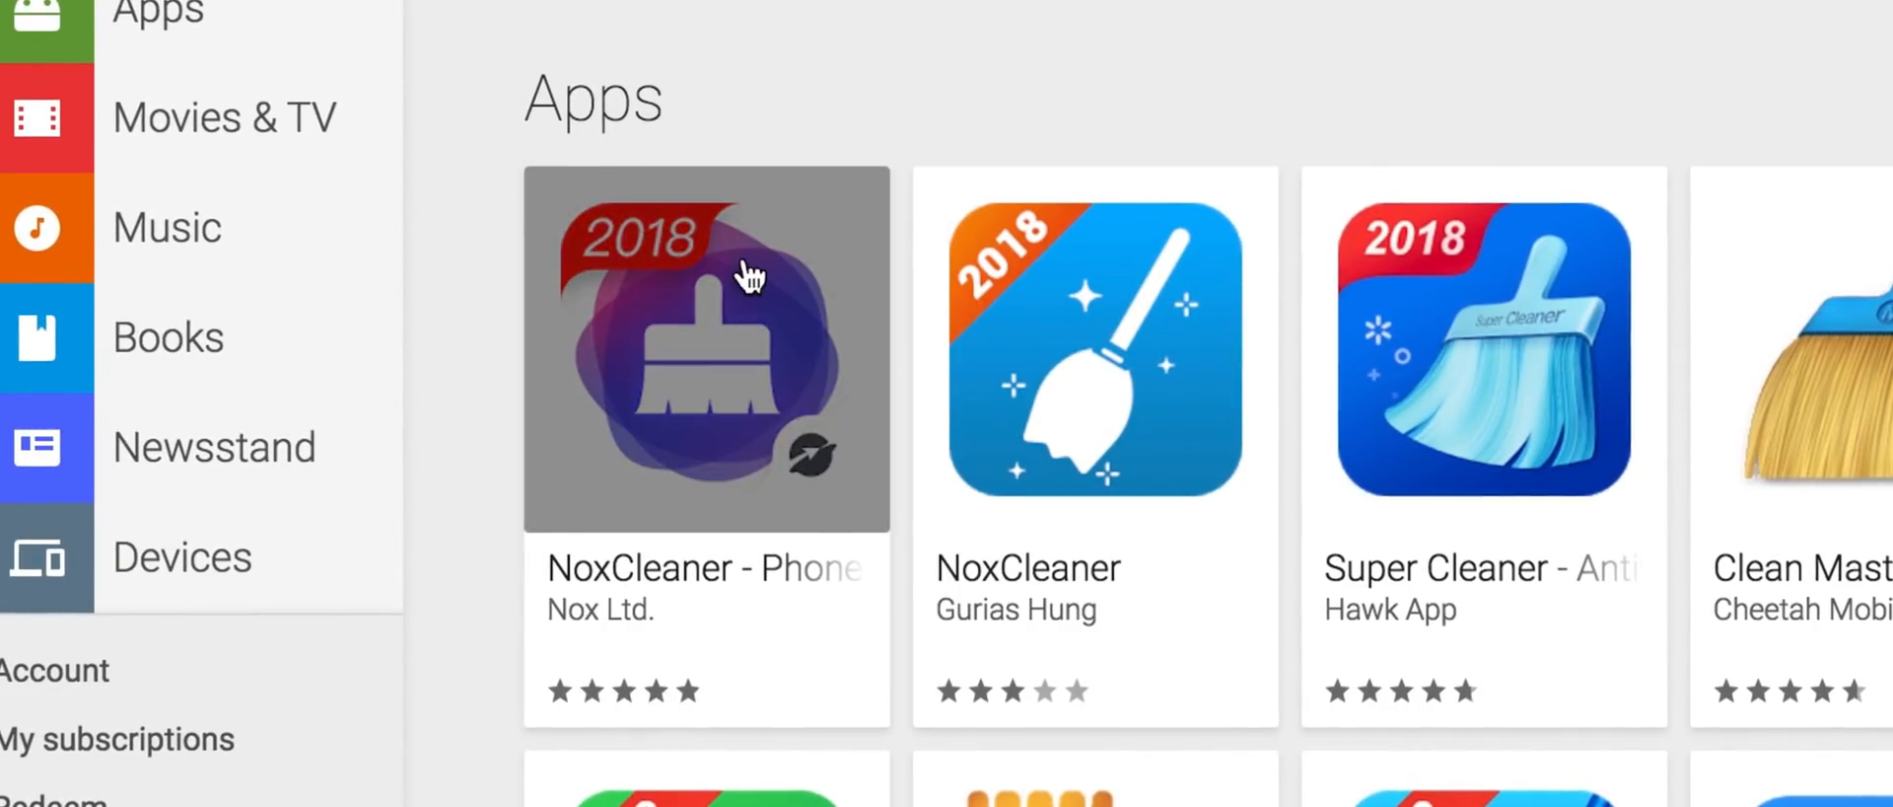
click(706, 351)
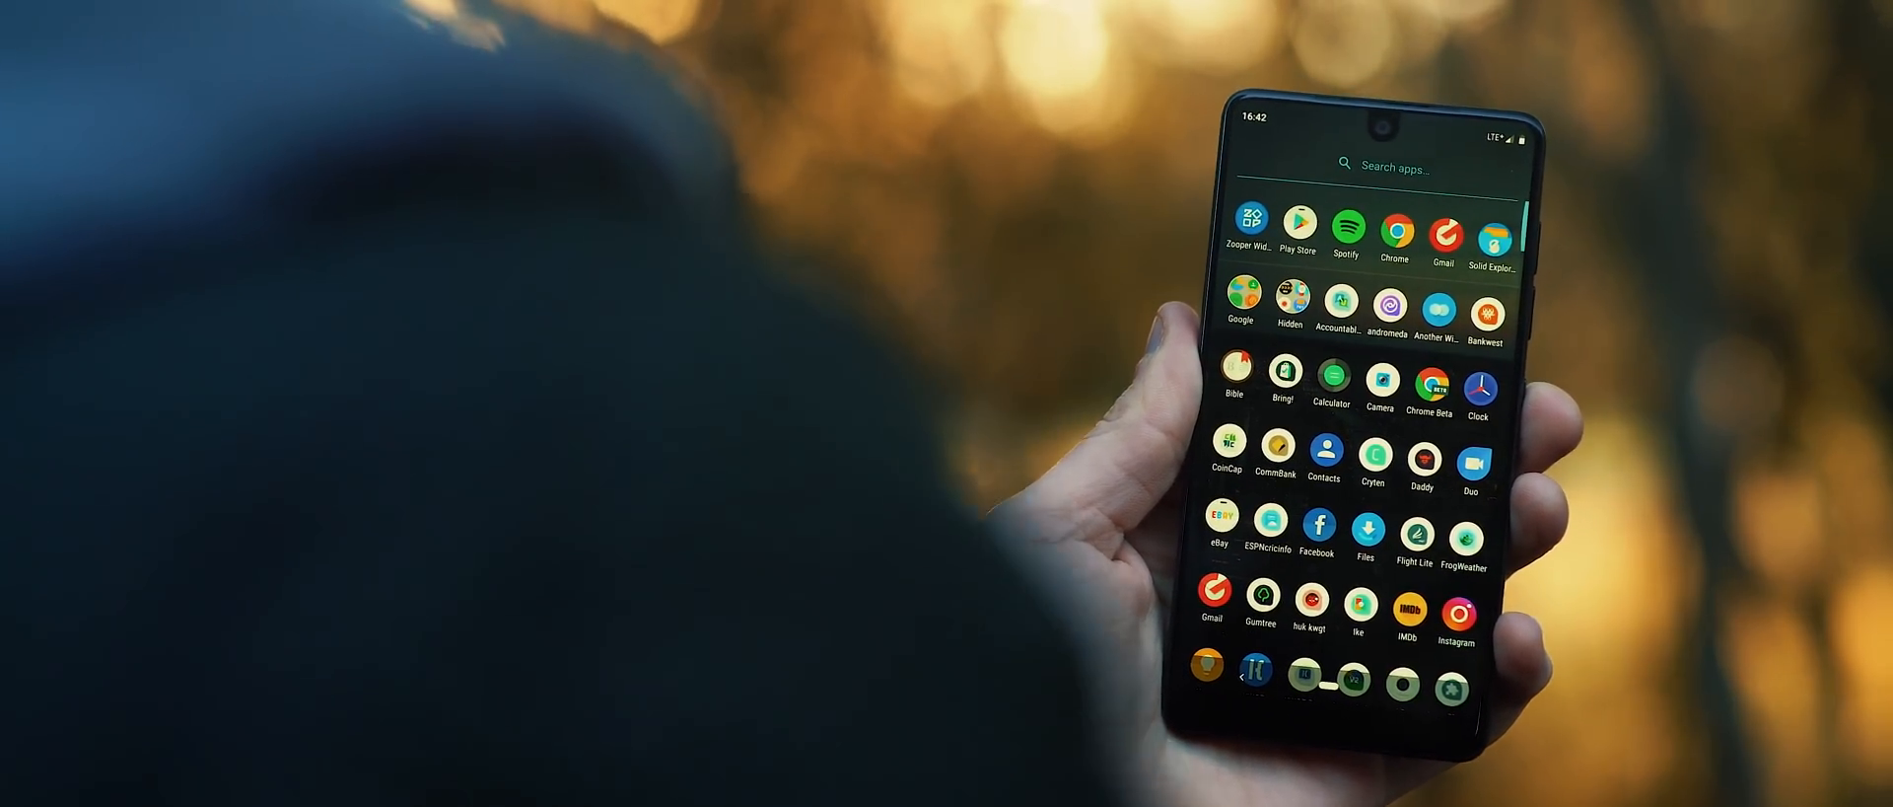
scroll(down, 3)
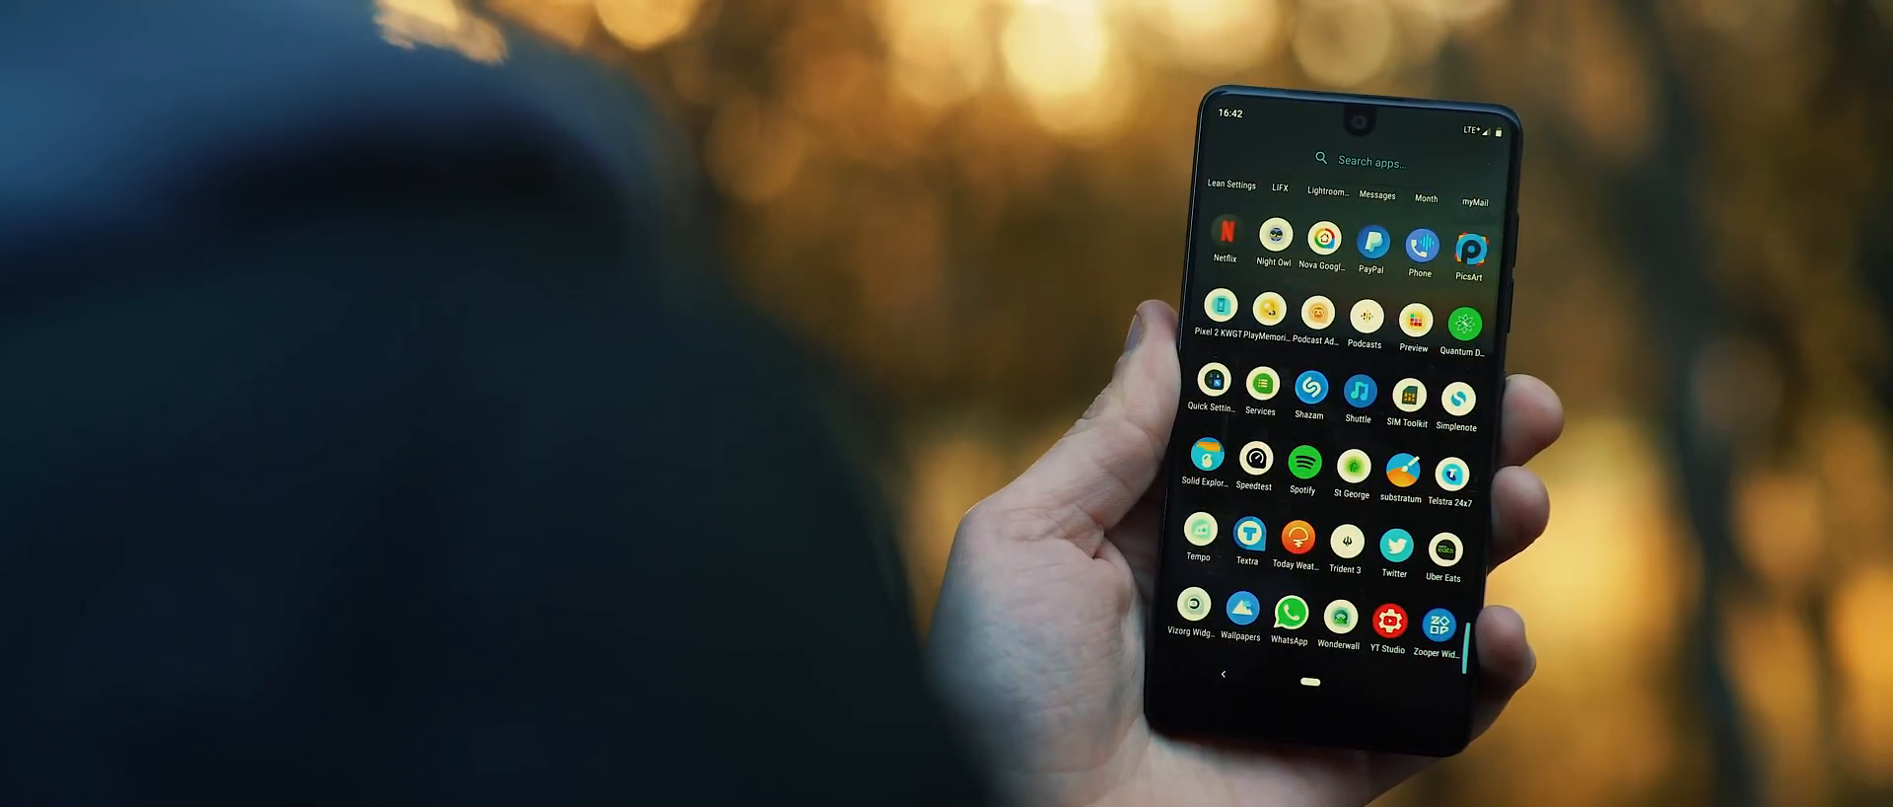